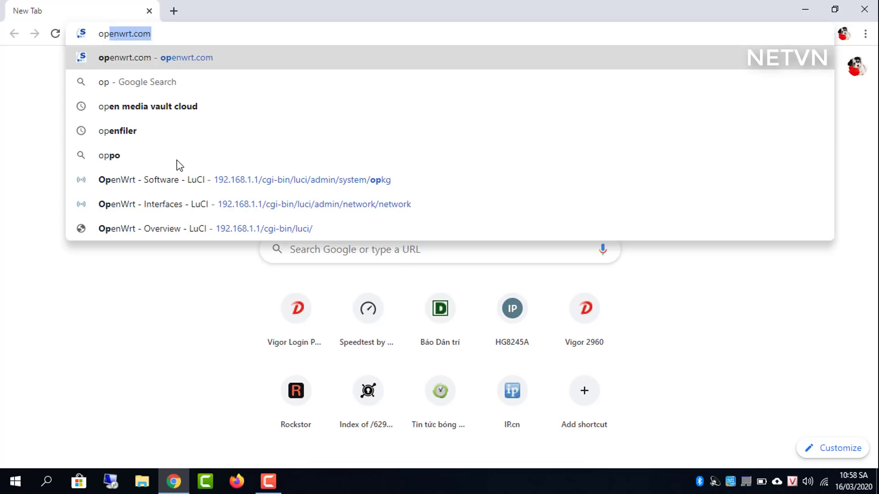
- Navigate from openwrt.org to the Downloads page and the index of releases
text(openwrt.org)
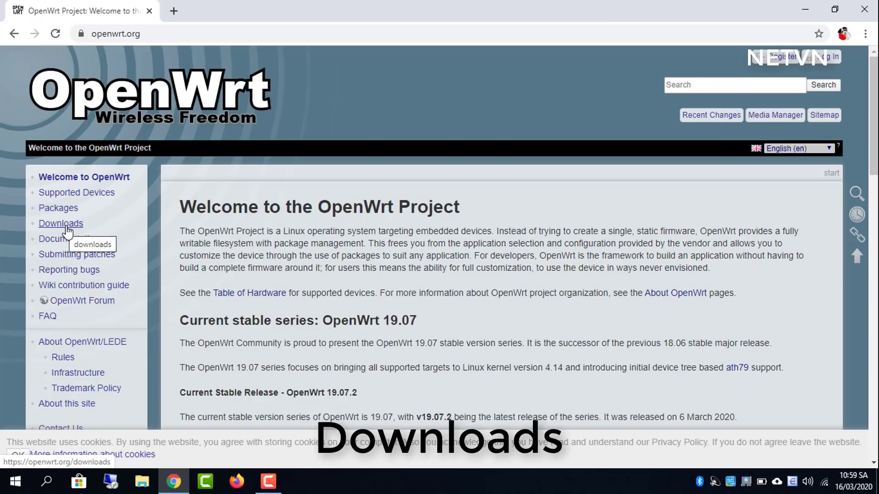
click(61, 223)
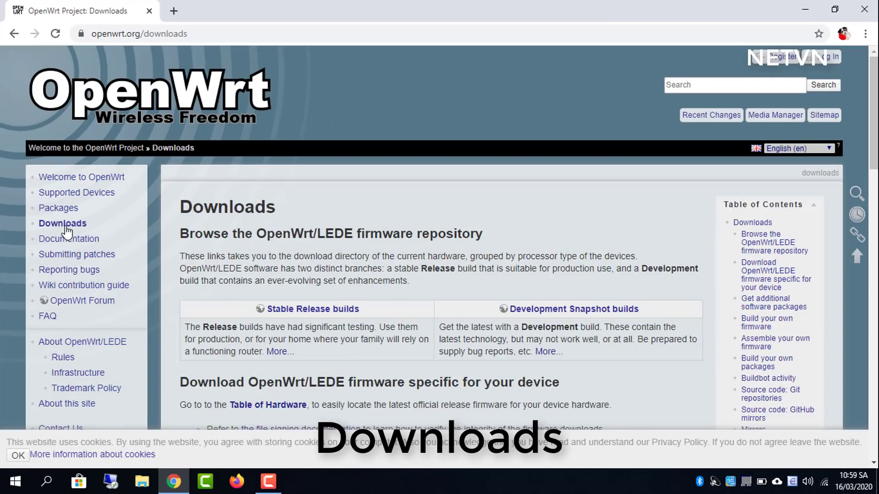
scroll(down, 3)
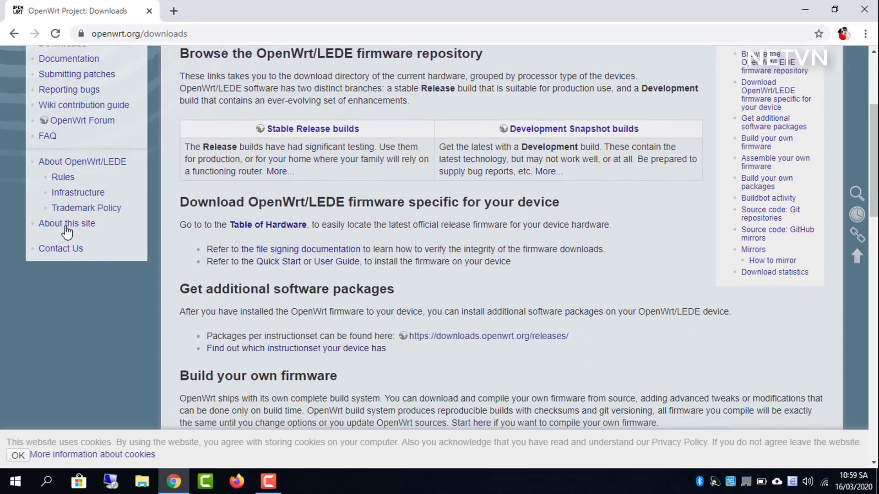
scroll(down, 3)
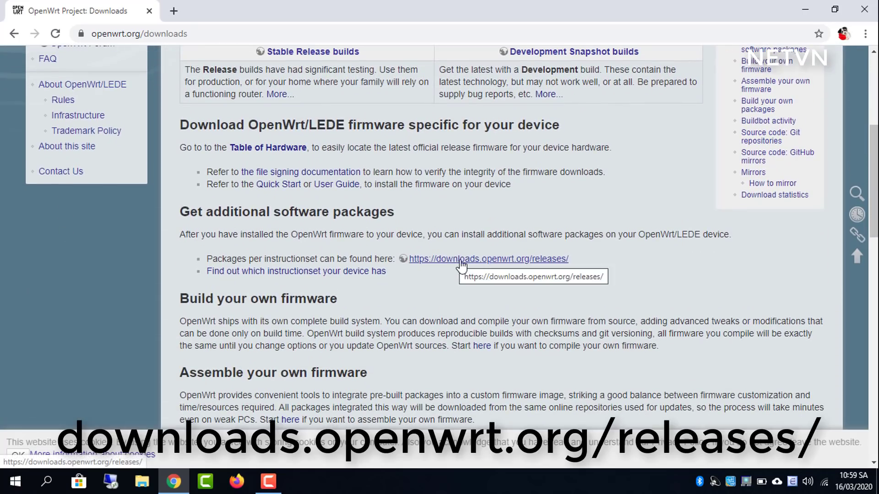
click(487, 259)
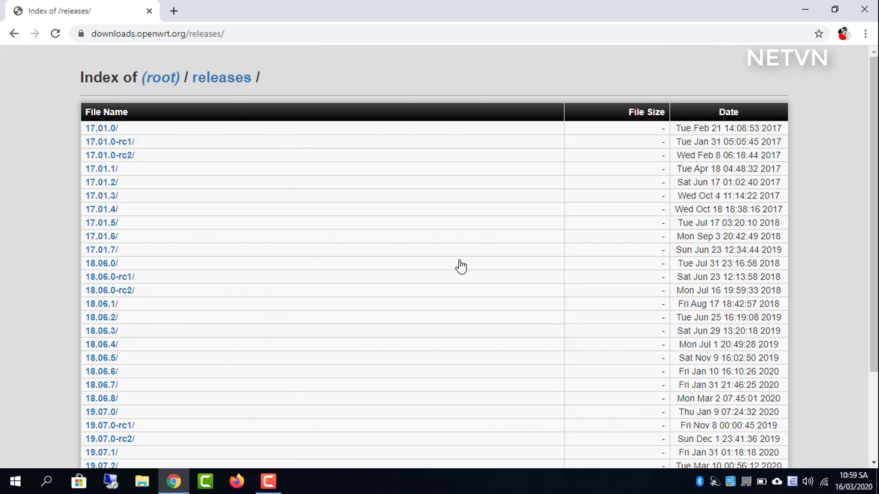
- Drill into release 19.07.2 > targets > x86 > legacy to reach the image builds
scroll(down, 3)
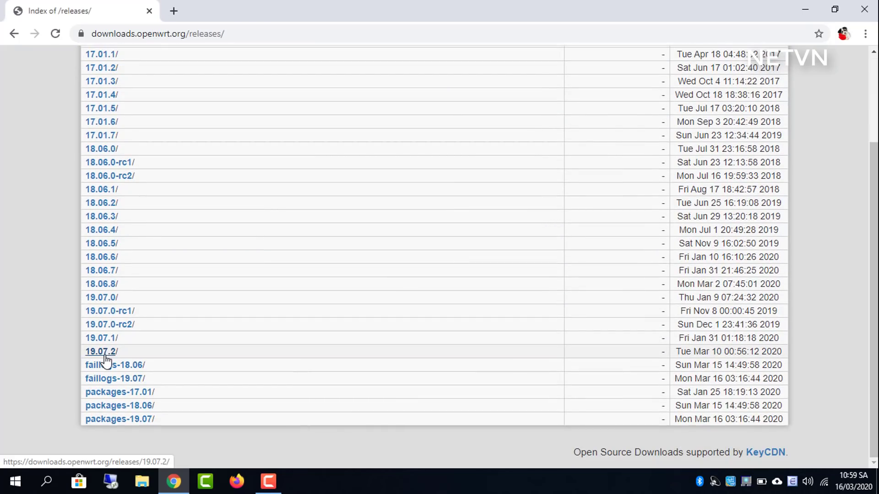
click(101, 351)
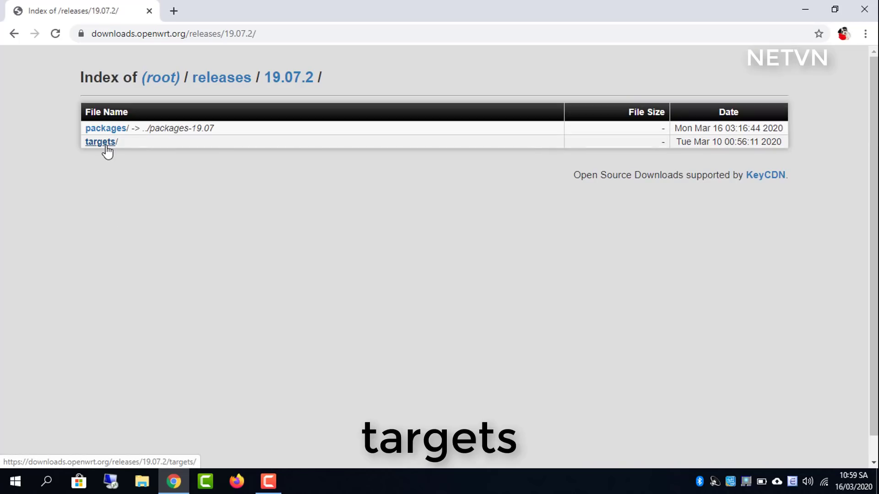
click(101, 141)
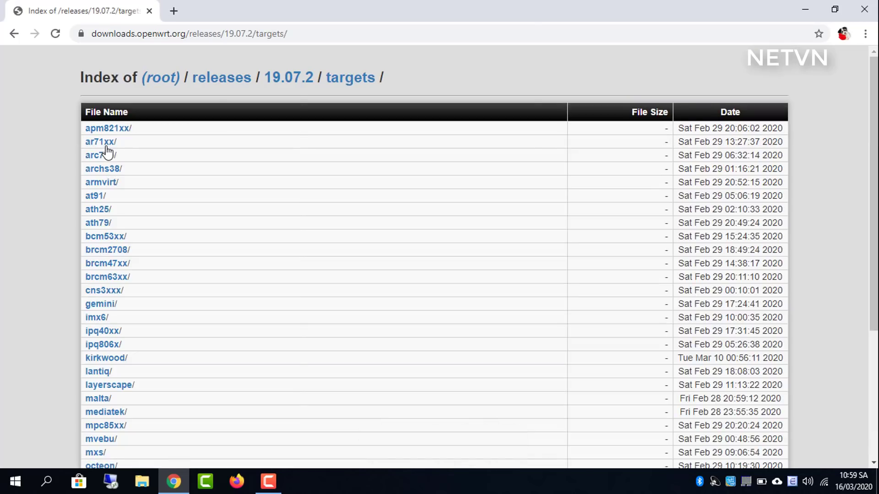
scroll(down, 3)
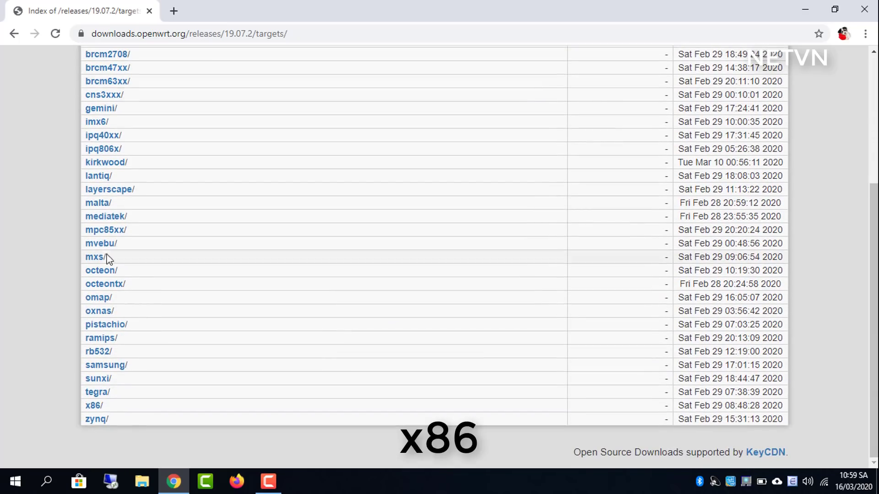
mouse_move(93, 406)
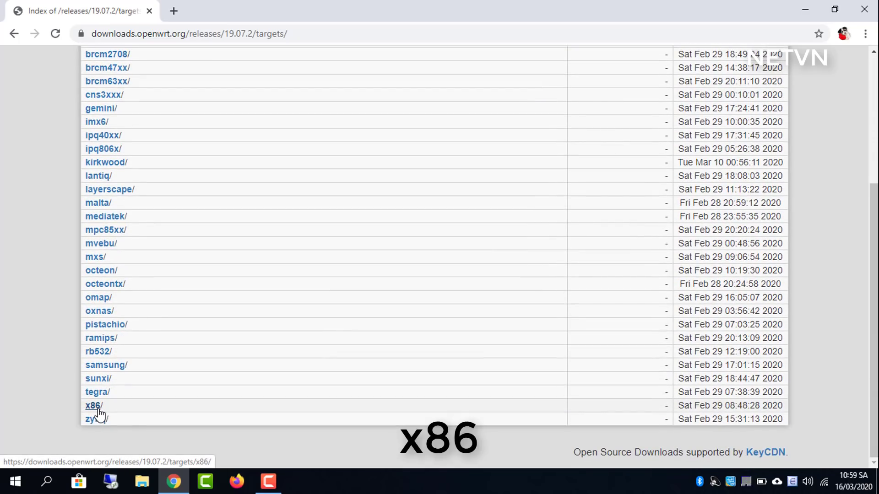
click(91, 405)
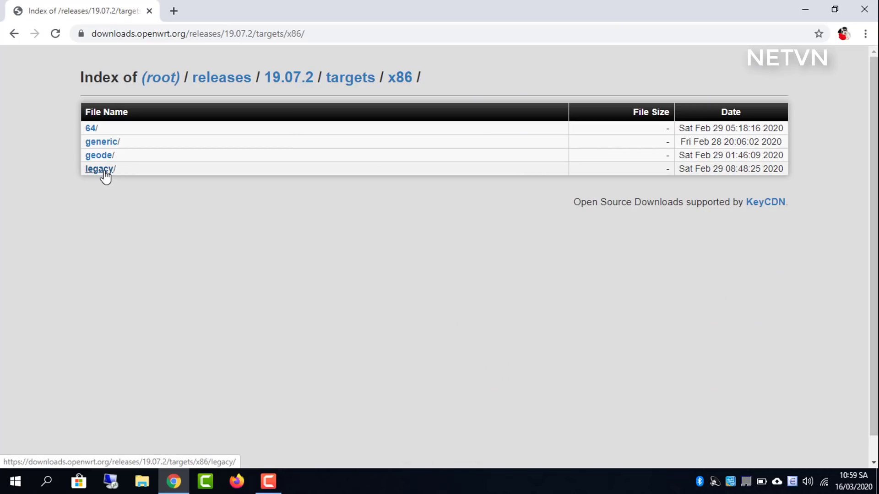
click(99, 168)
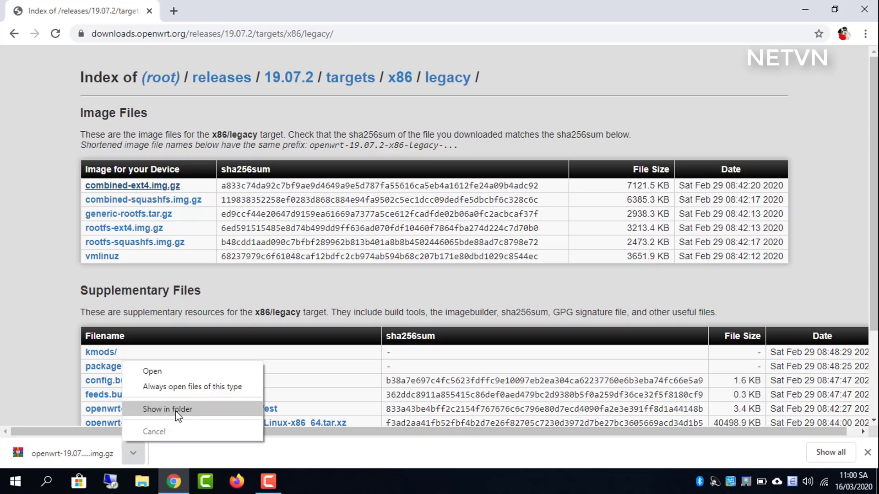
- Extract the .img.gz into folder openwrt-19.07.2-x86-legacy-combined-ext4.img\ and select the image
click(166, 409)
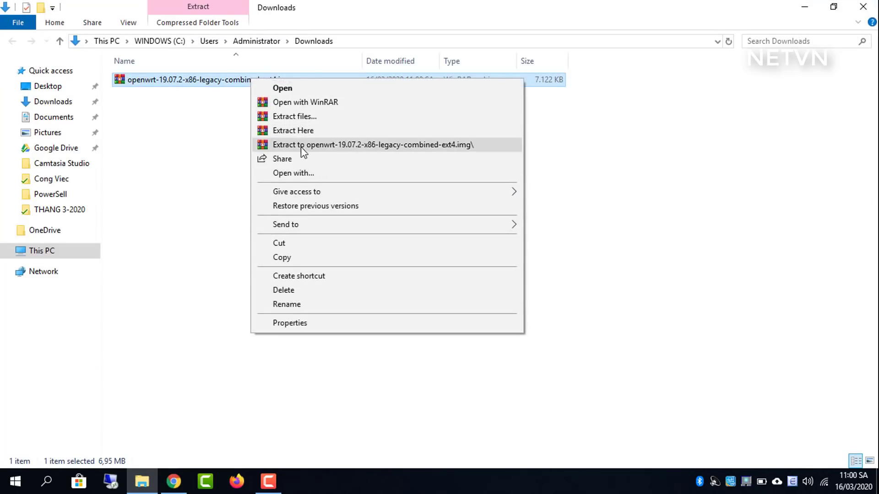
click(373, 144)
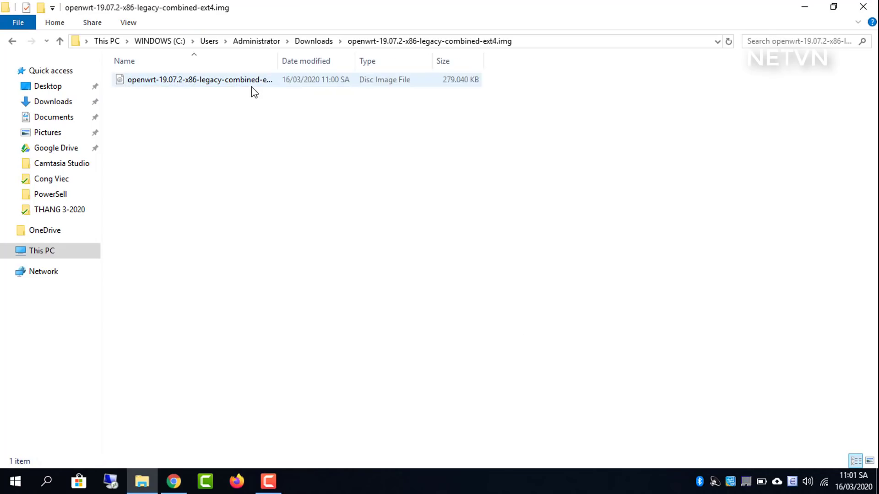
click(199, 80)
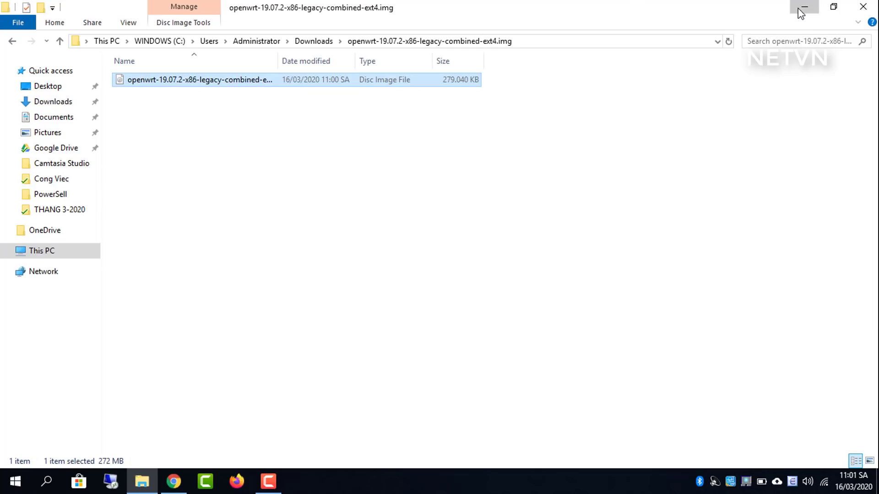
click(173, 482)
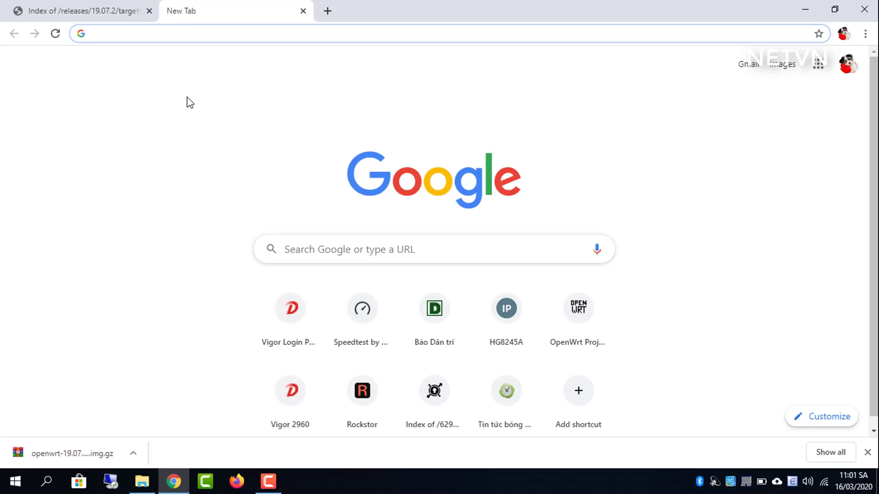
- Search 'win32 disk imager', download the installer from SourceForge and reveal it in Downloads
text(win32 disk imager)
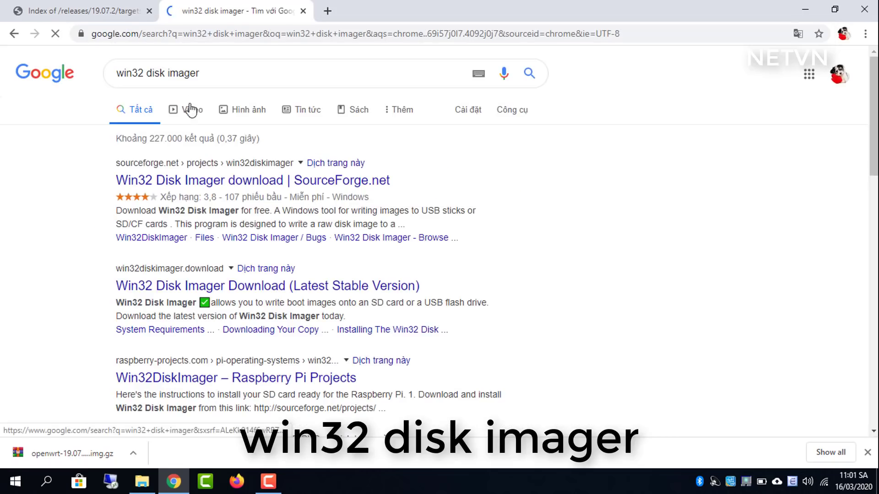
click(252, 181)
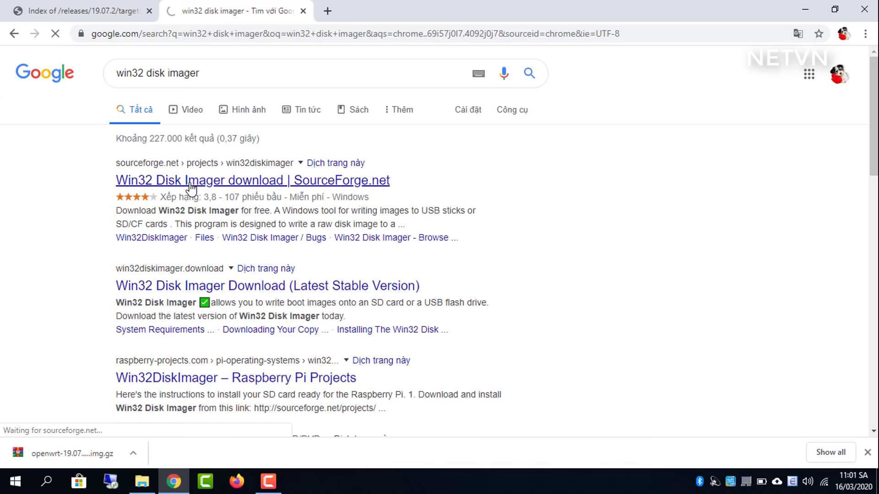
click(252, 180)
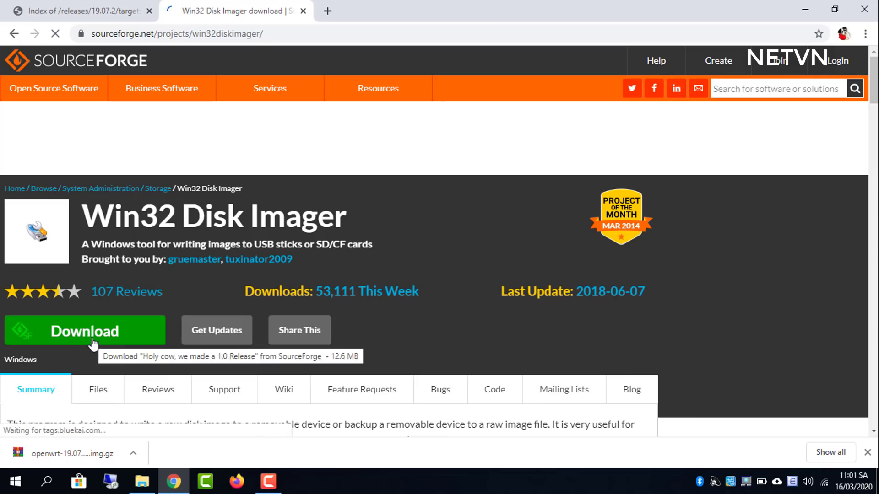
click(84, 330)
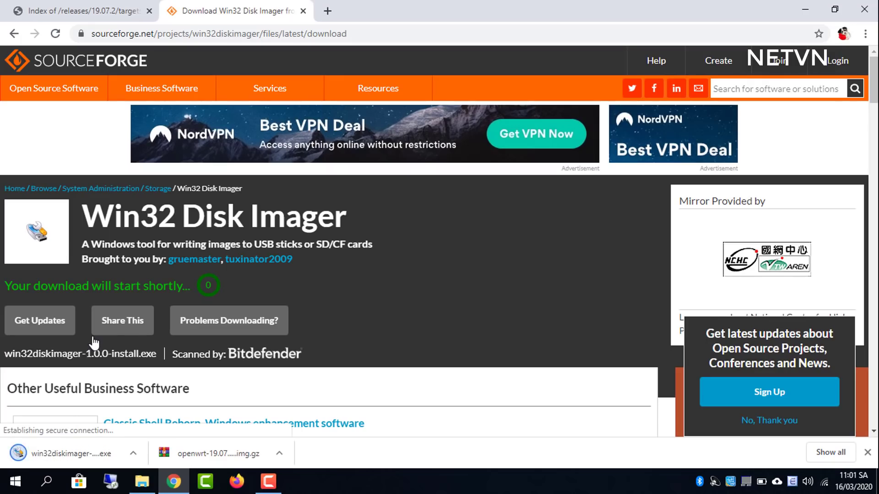
click(134, 453)
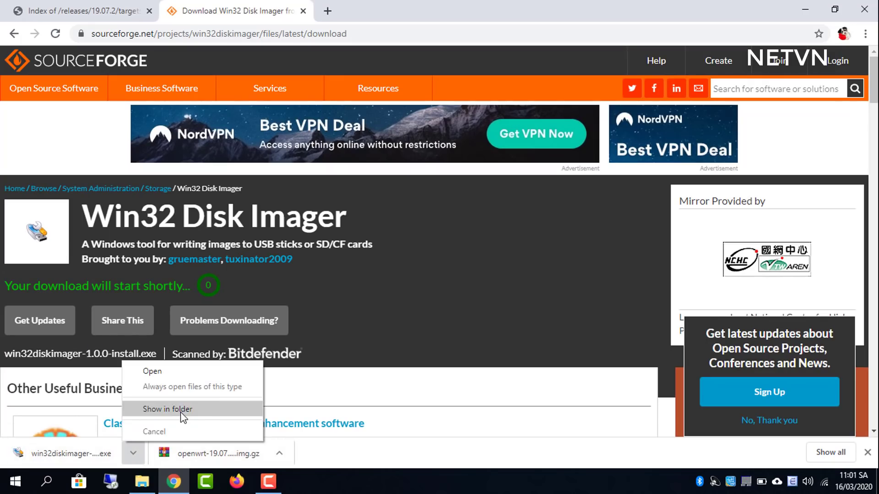
click(166, 409)
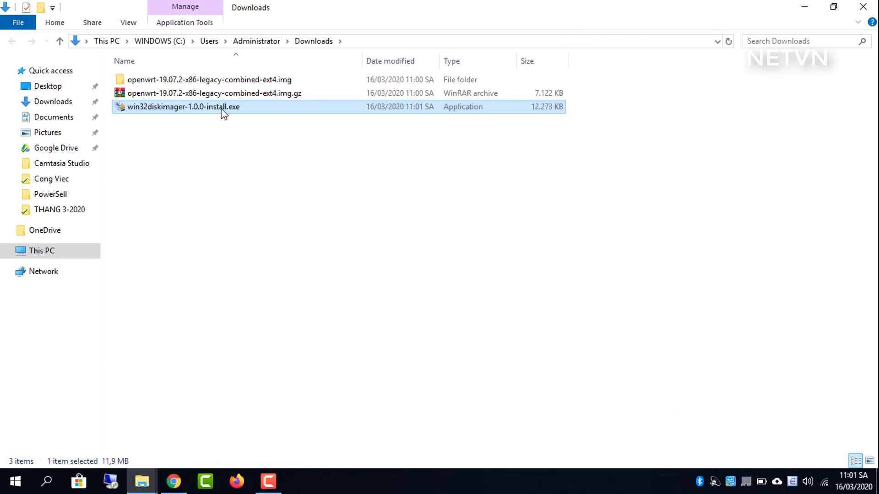
- Run win32diskimager-1.0.0-install.exe, accept the license, keep the desktop shortcut and finish
double_click(181, 106)
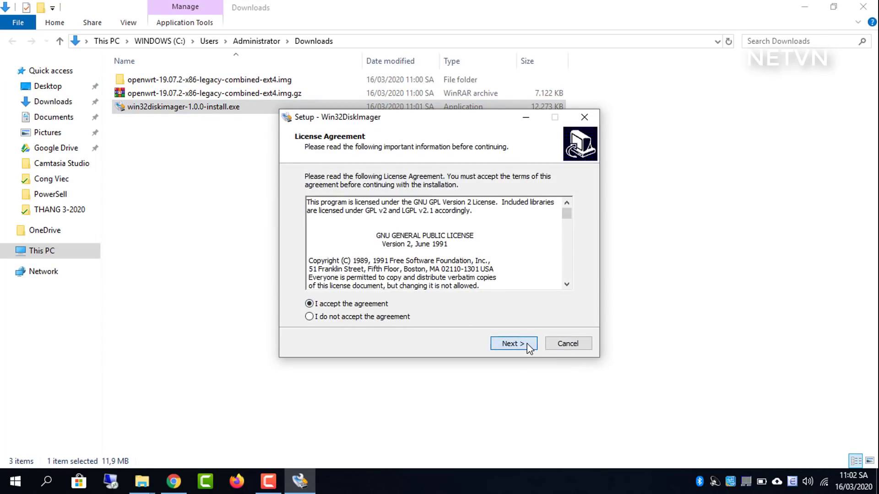
click(513, 344)
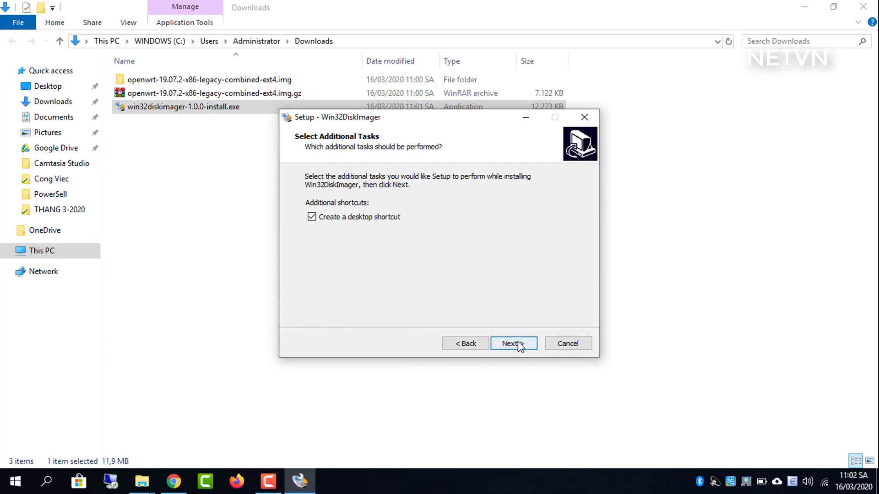
click(513, 343)
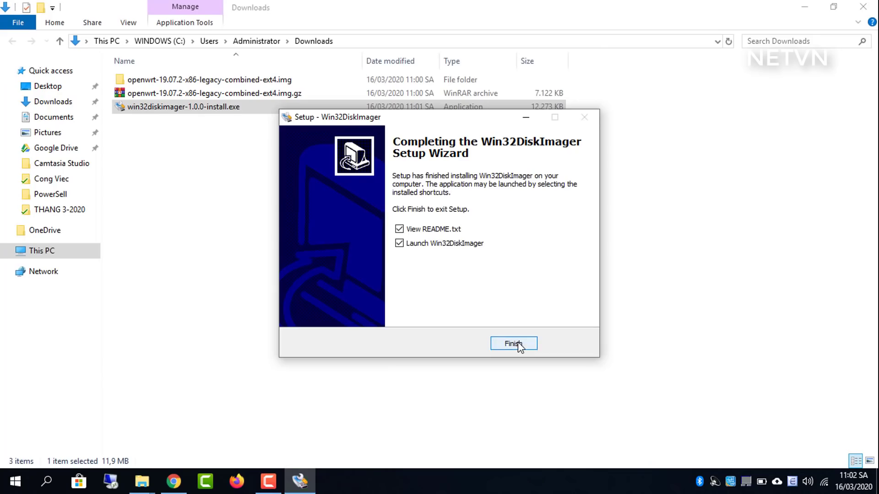
click(512, 344)
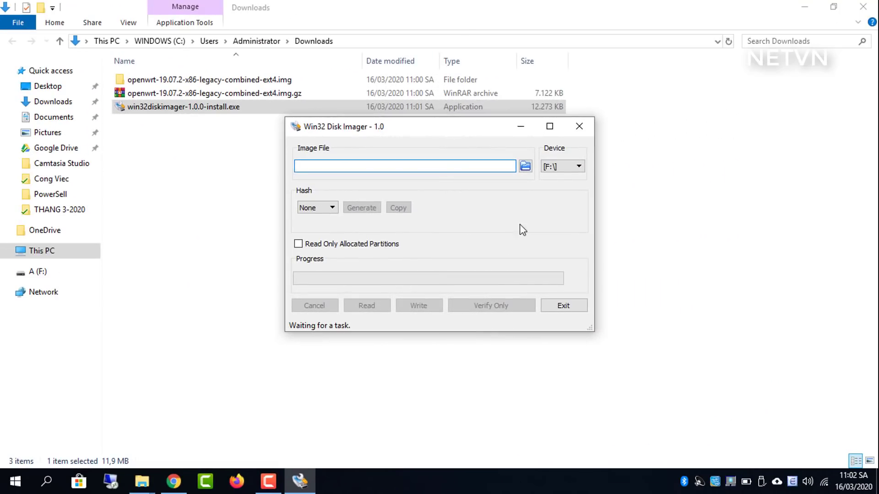
- Select the extracted OpenWrt combined-ext4 .img from Downloads as the image file
click(524, 166)
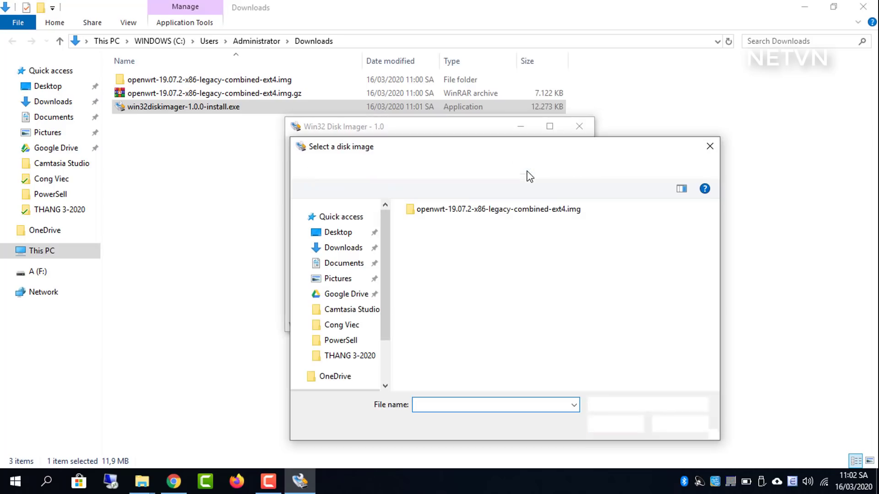
click(341, 247)
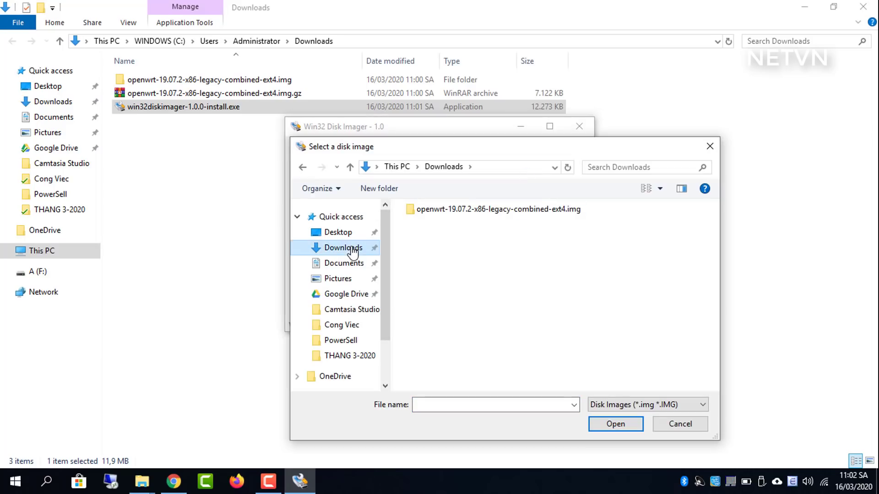
double_click(498, 209)
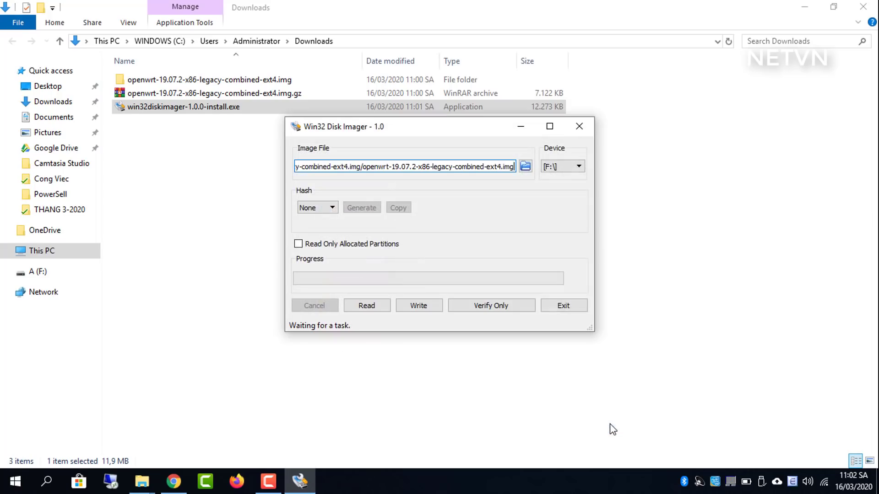
mouse_move(418, 306)
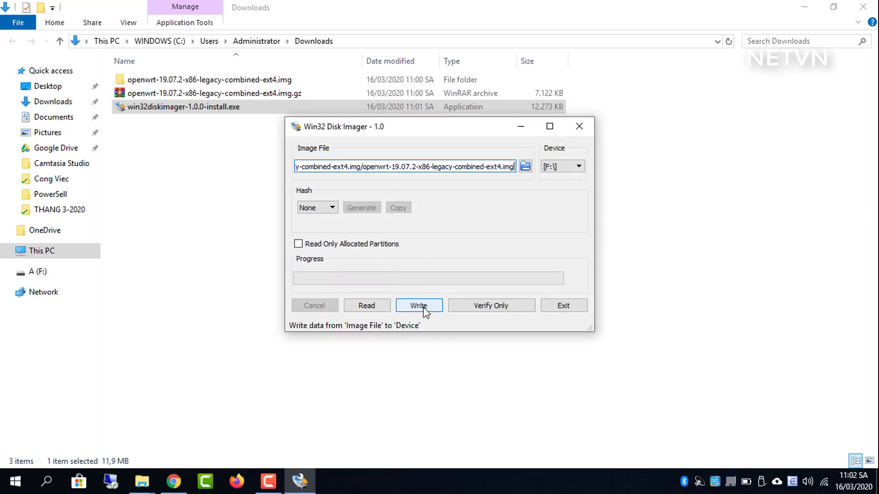
- Write the image to device F:, confirm the overwrite, acknowledge success and exit
click(578, 165)
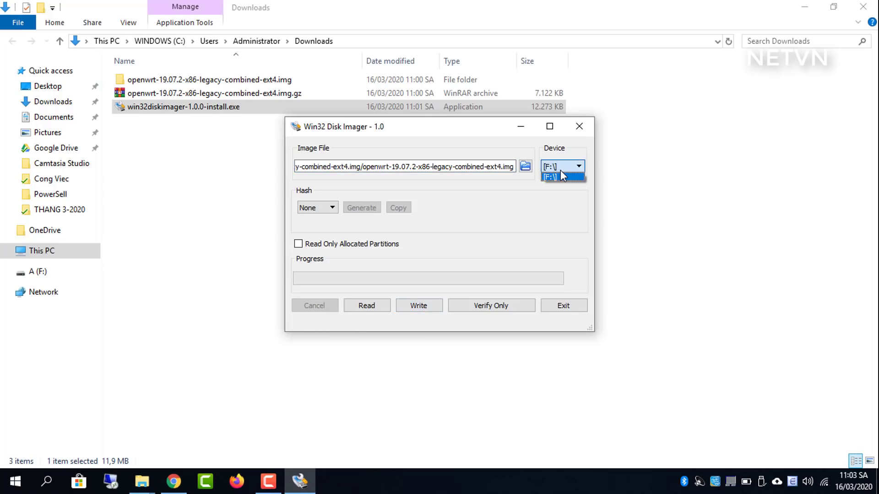
click(418, 305)
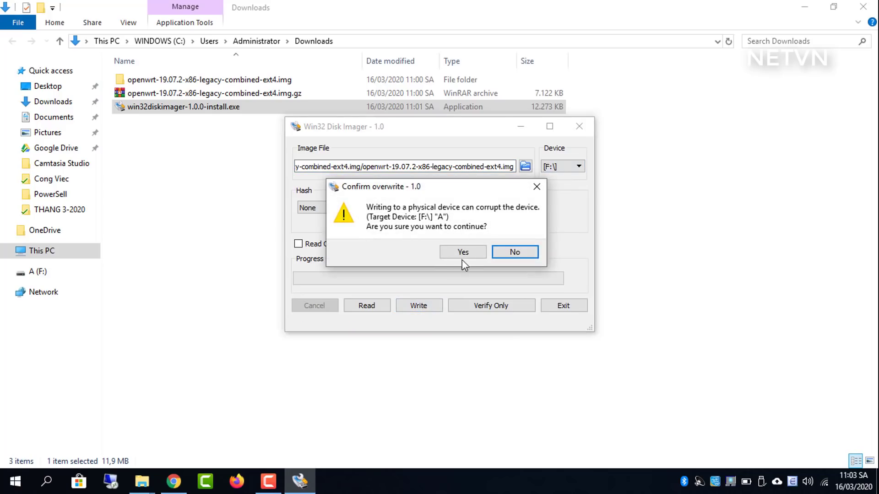
click(461, 251)
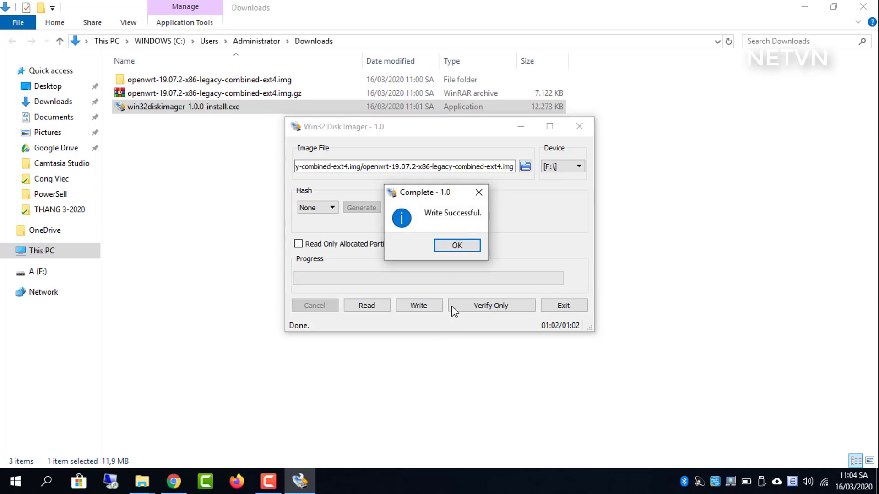
click(456, 245)
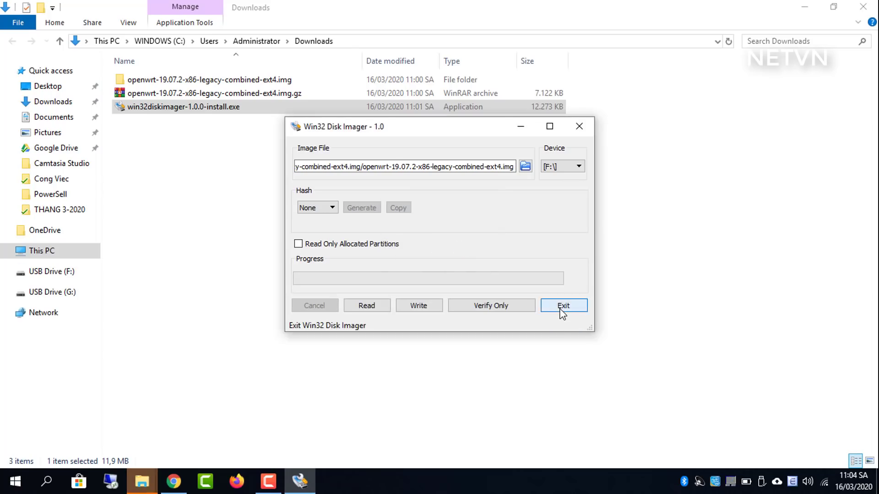
click(563, 306)
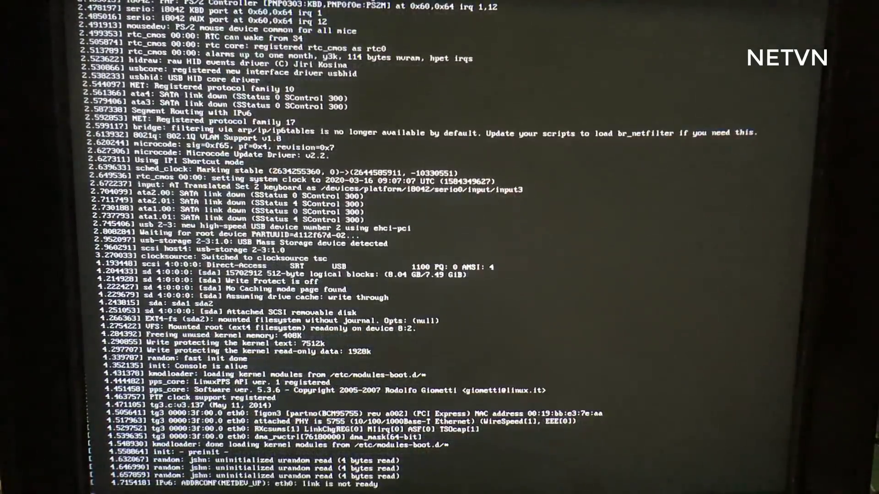
- Watch the OpenWrt kernel boot log as the router starts from the USB drive
scroll(down, 3)
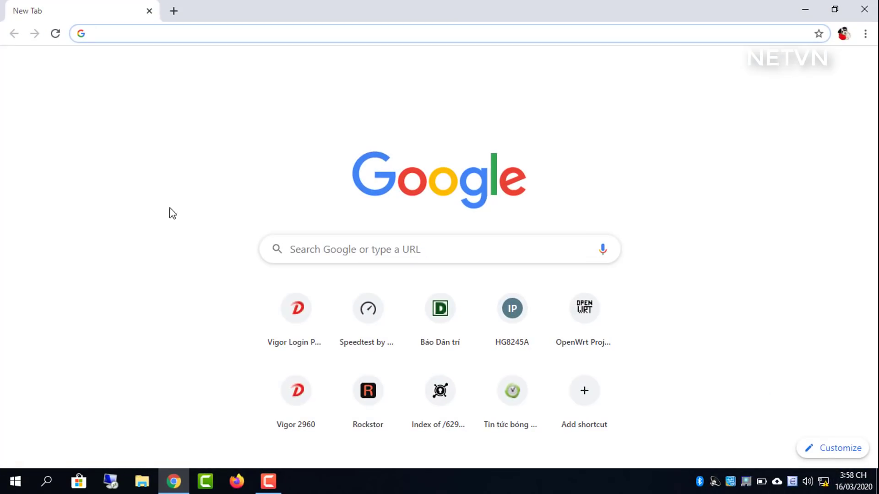
- Browse to 192.168.1.1 and log in to LuCI as root
text(192.168.1.1)
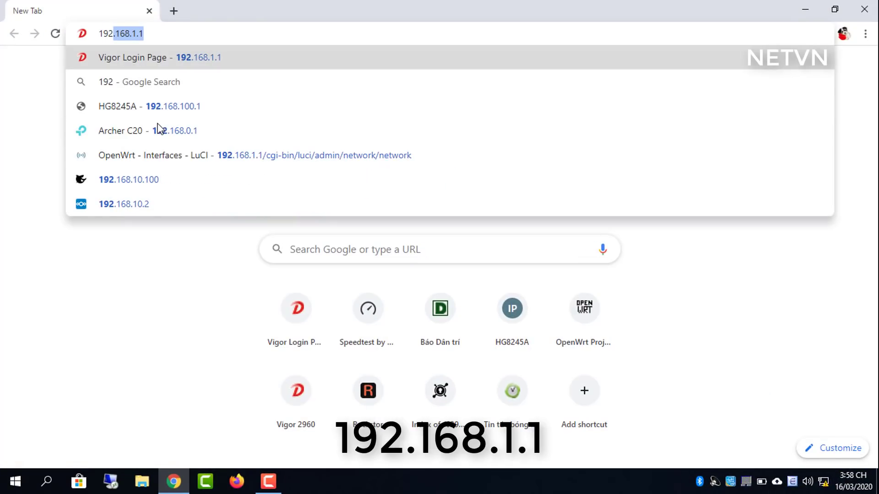
text(192.168.1.1/cgi-bin/luci/)
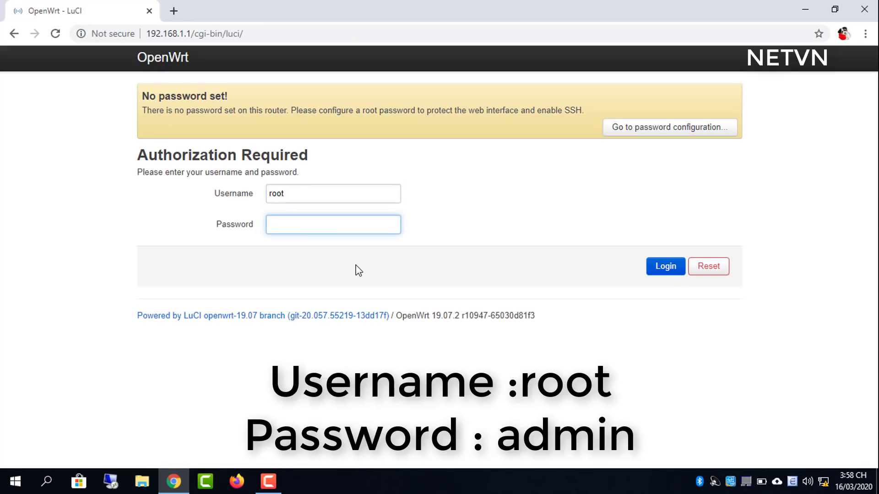
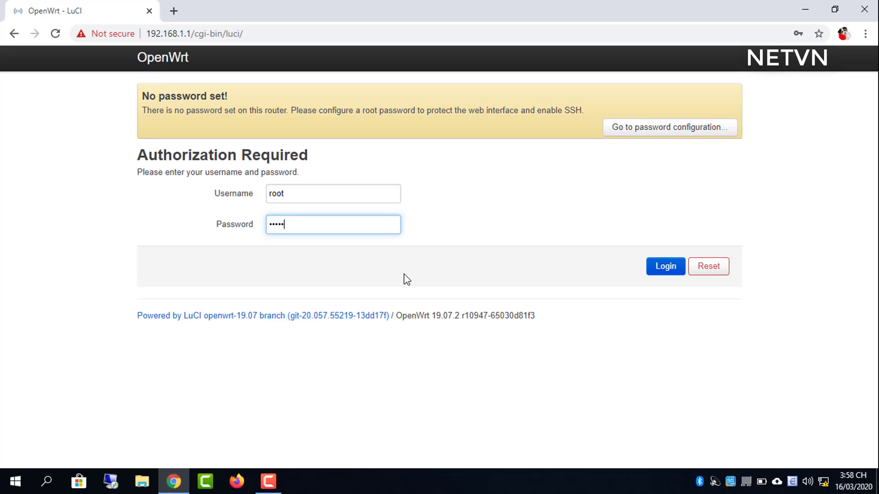
click(665, 265)
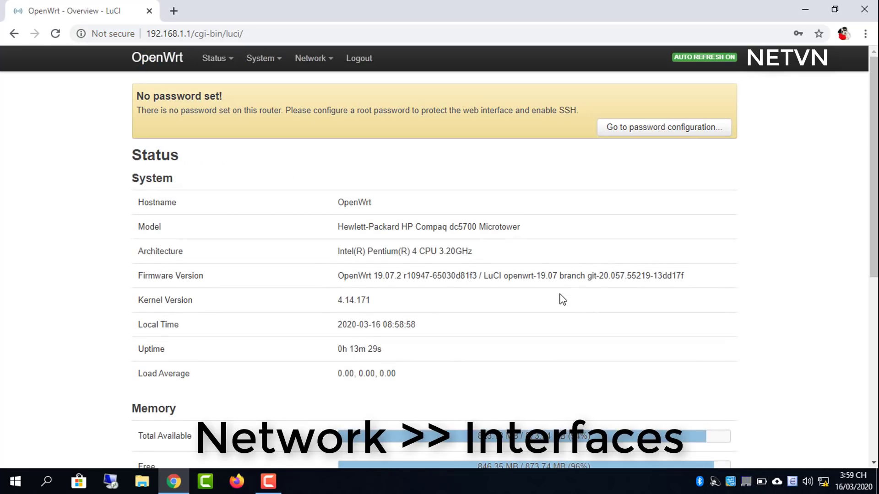
- Go to Network > Interfaces and edit the WAN interface
click(311, 58)
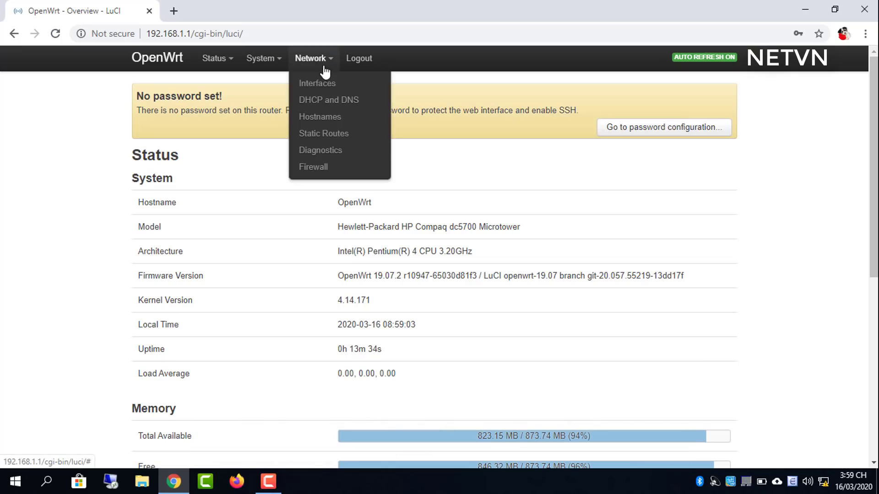
click(318, 83)
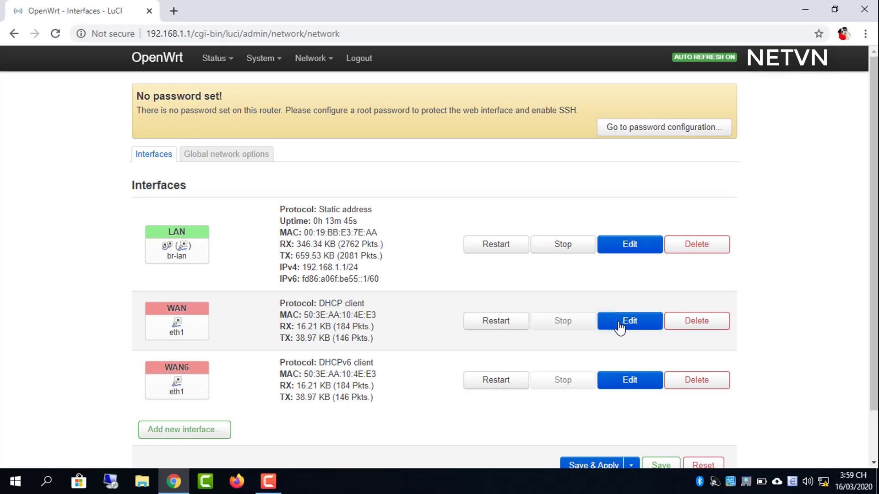
click(628, 320)
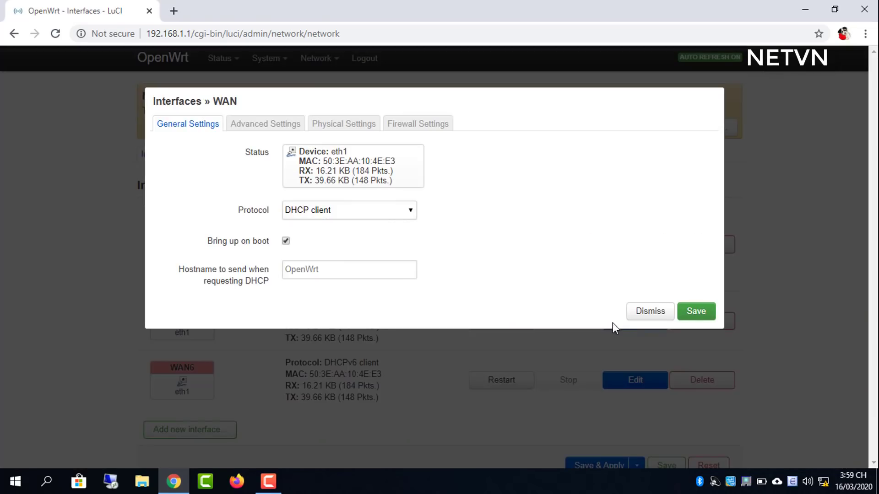
click(348, 210)
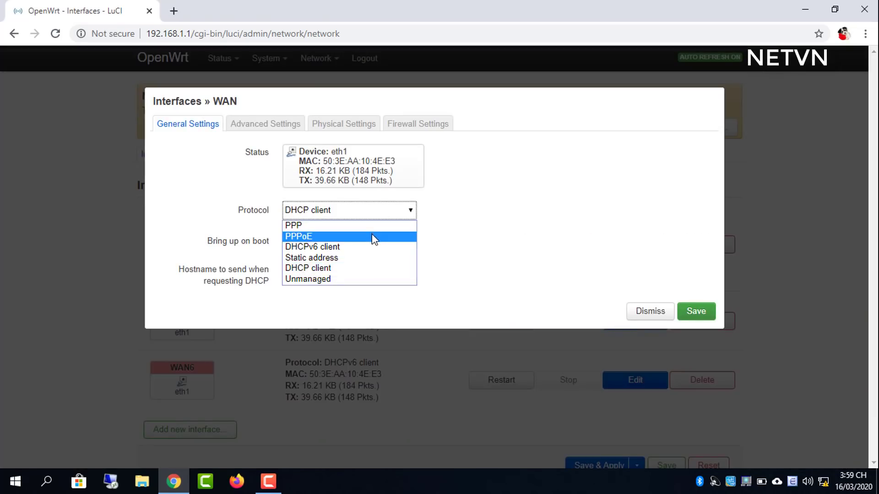
click(298, 237)
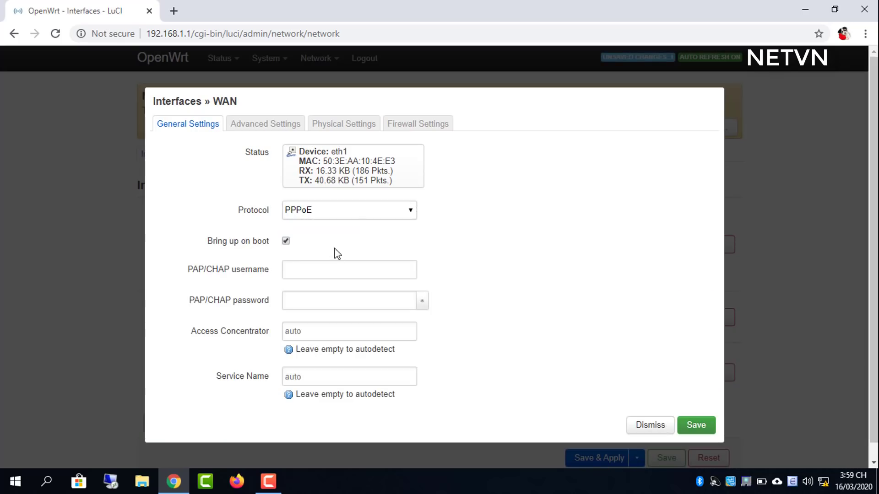
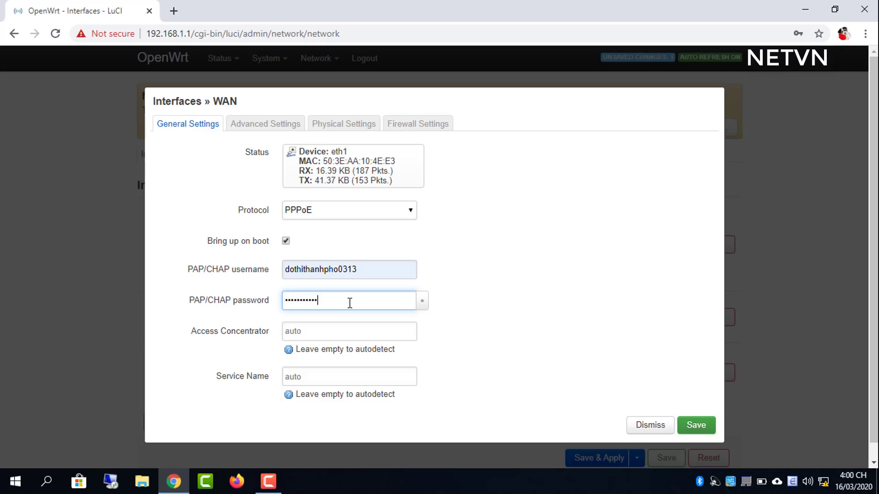
click(695, 425)
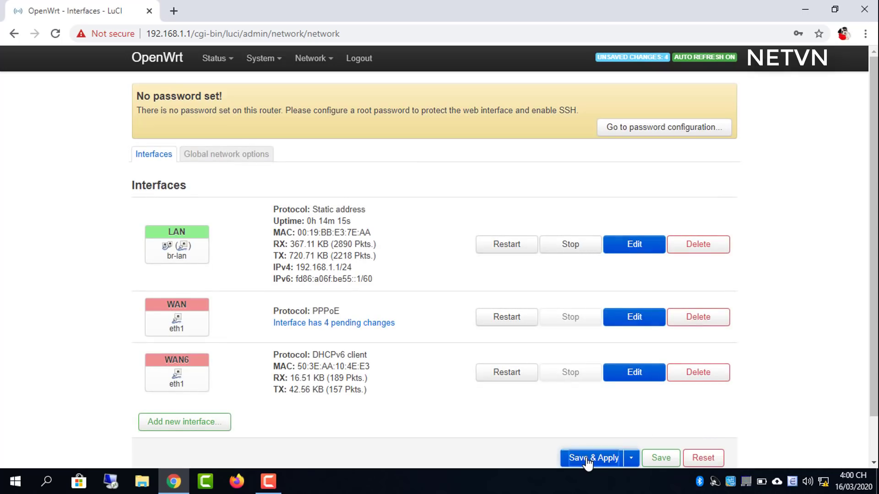
- Save & Apply the pending changes, then load youtube.com to verify the connection
click(593, 457)
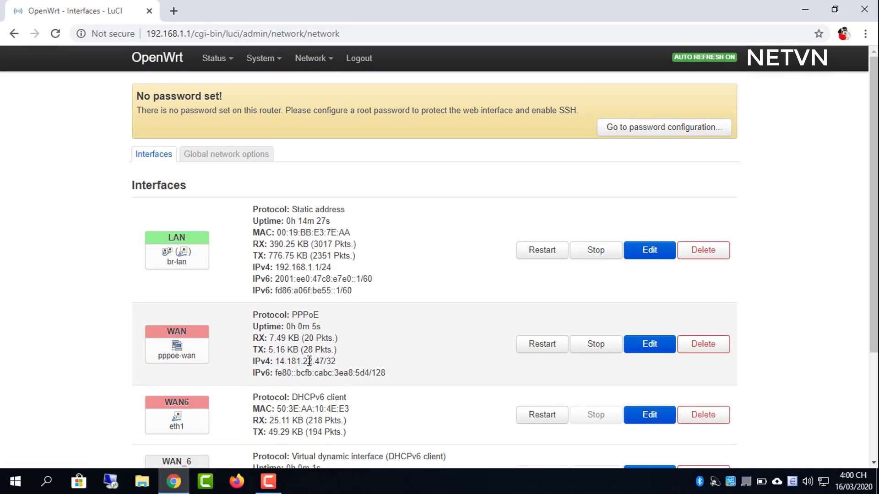
mouse_move(174, 11)
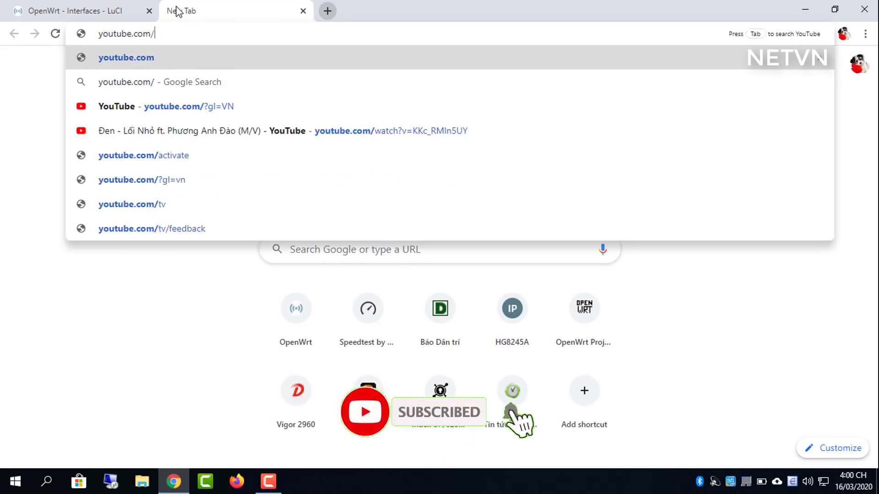
key(Enter)
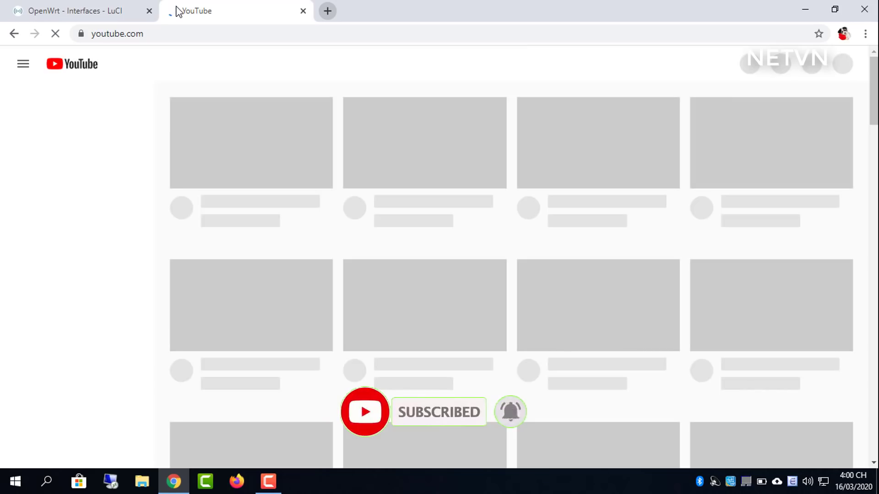